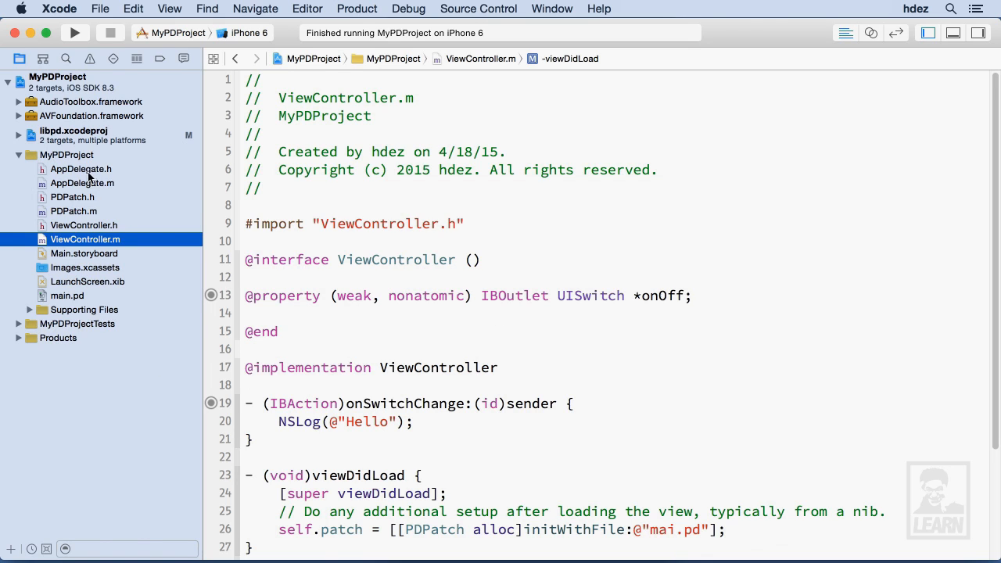
- Add the declaration -(void)onOff:(BOOL)yesNo; to PDPatch.h above initWithFile:
click(72, 197)
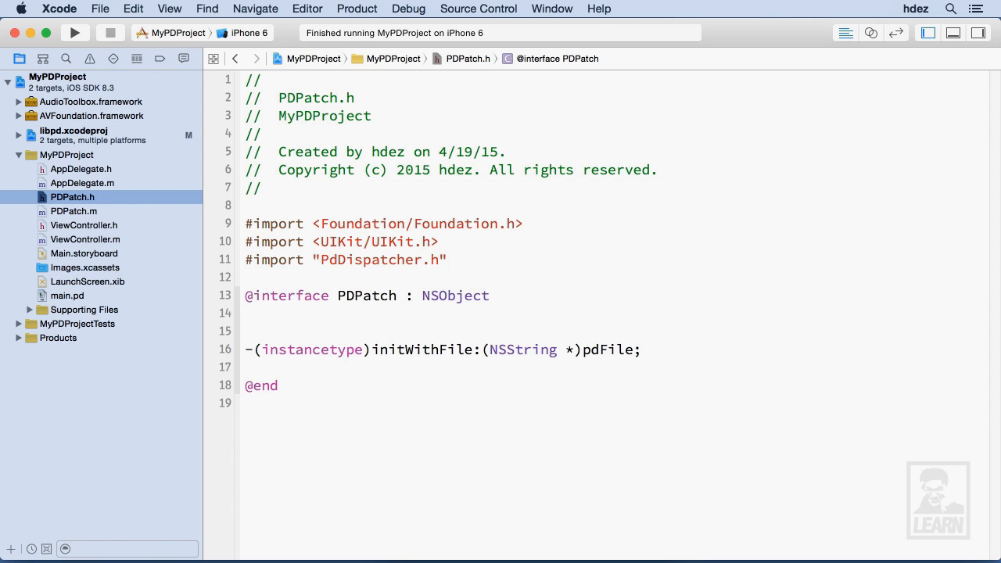
text(-(void)on)
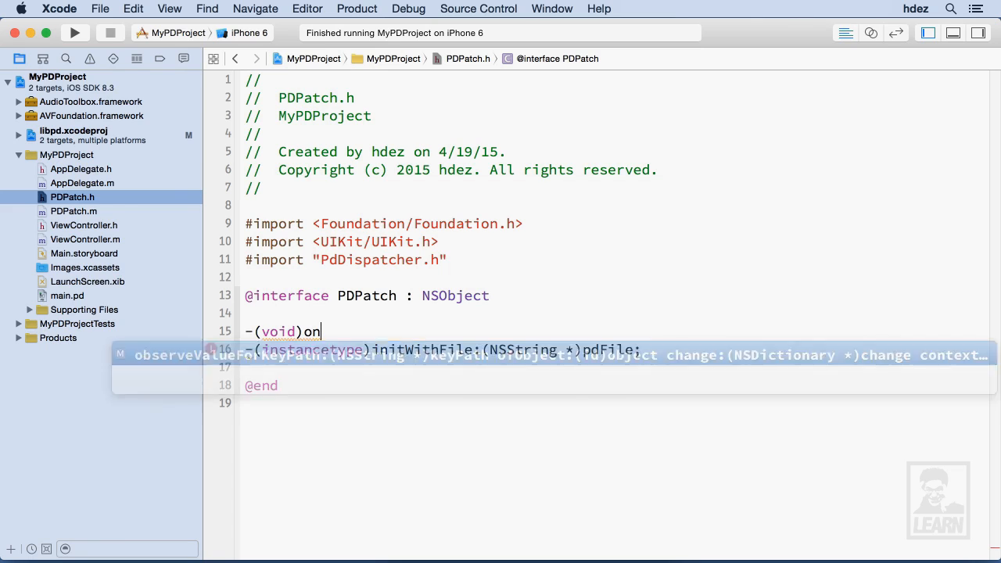
text(Off:)
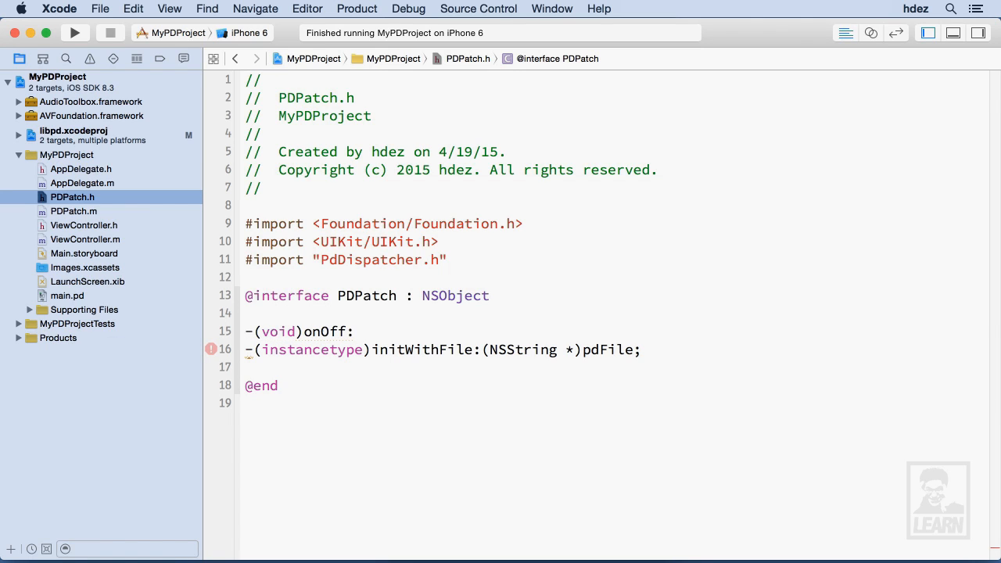
text(())
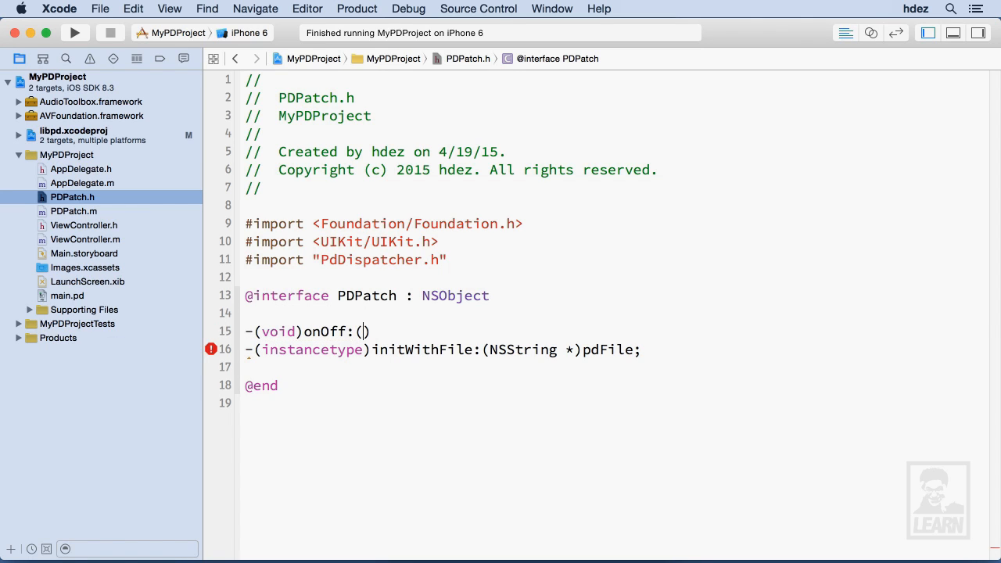
text(BOOL)
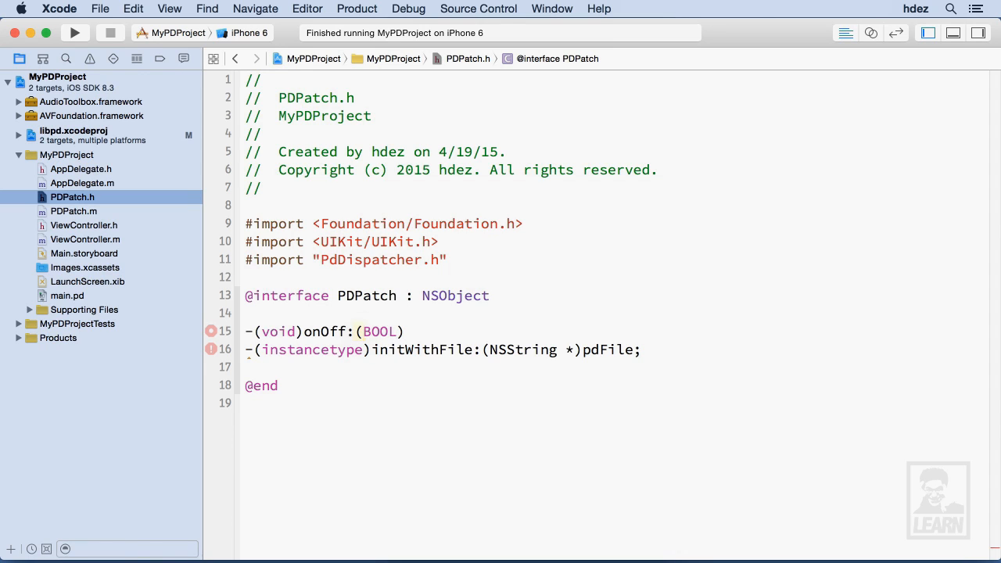
text(yesNo)
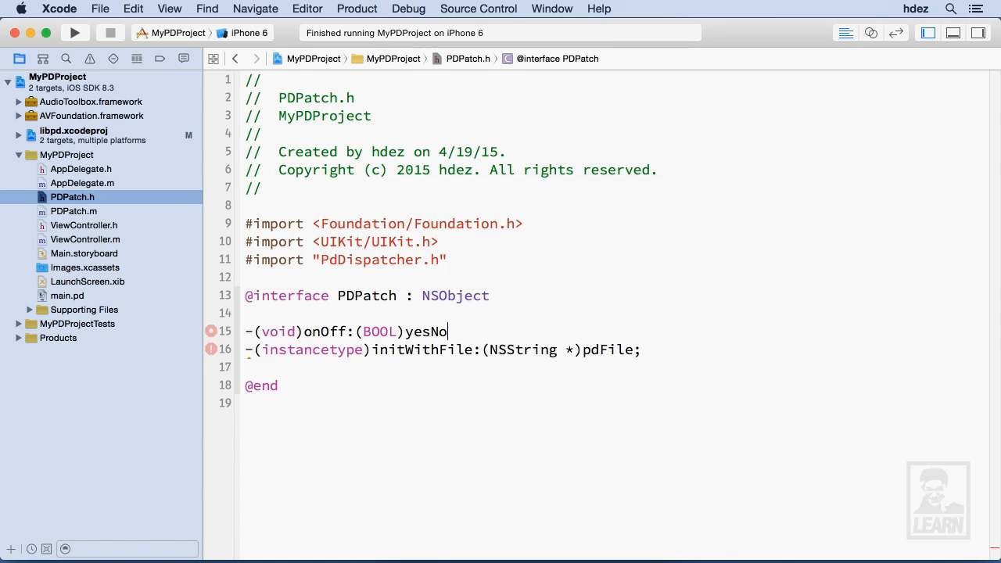
text(;)
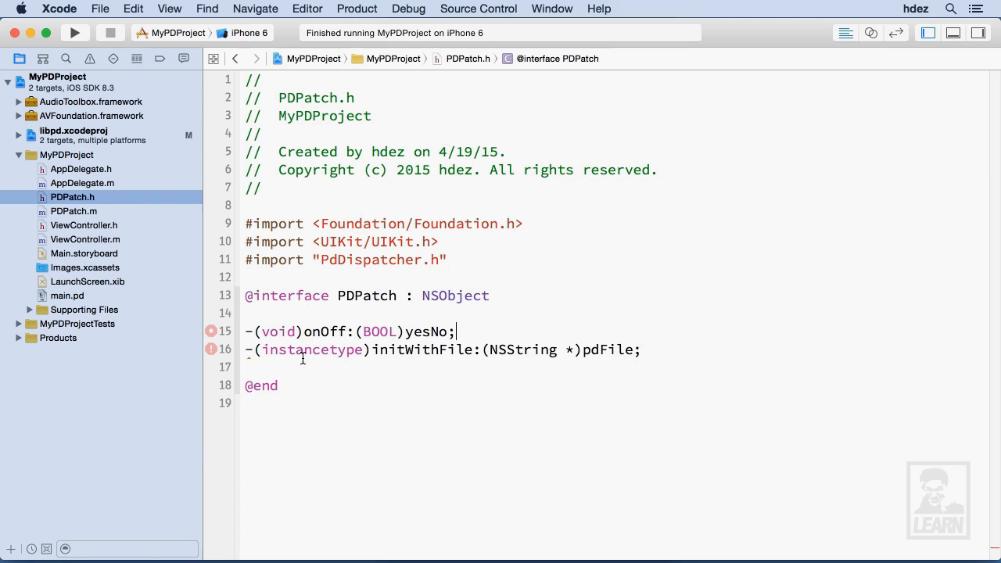
- Start onOff: in PDPatch.m, casting yesNo into a local float yn
click(74, 211)
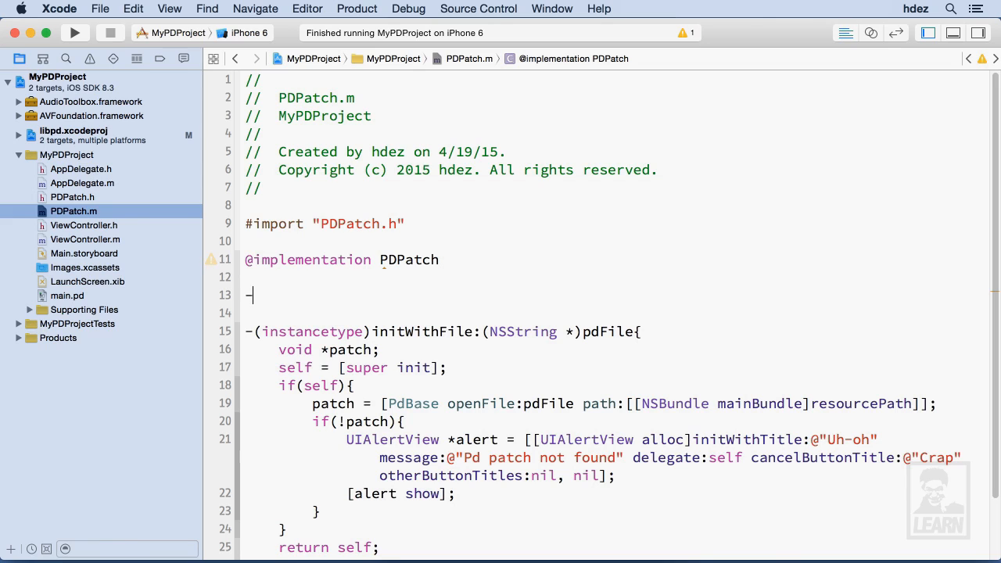
text((void)onOff:(BOOL)yesNo{)
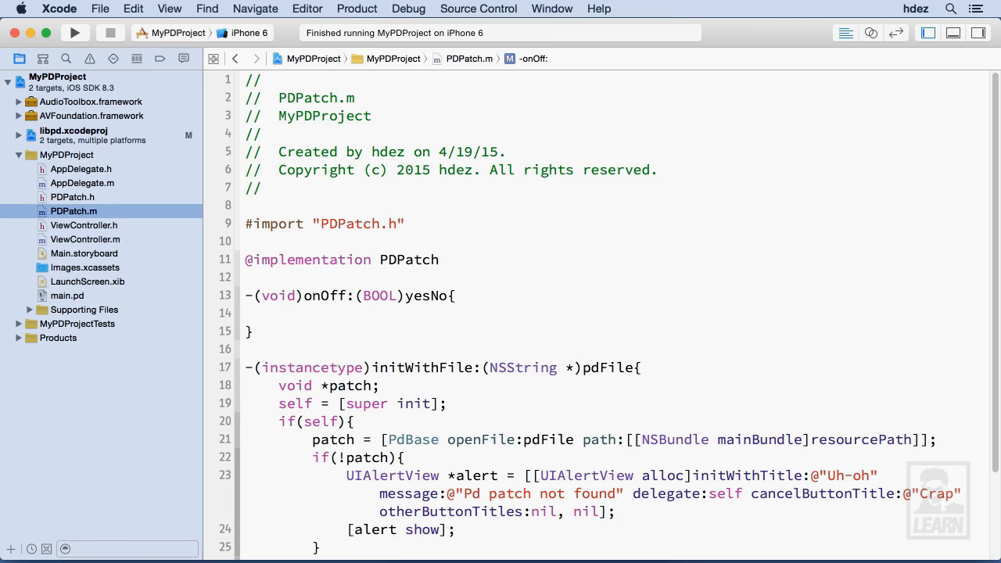
text(float)
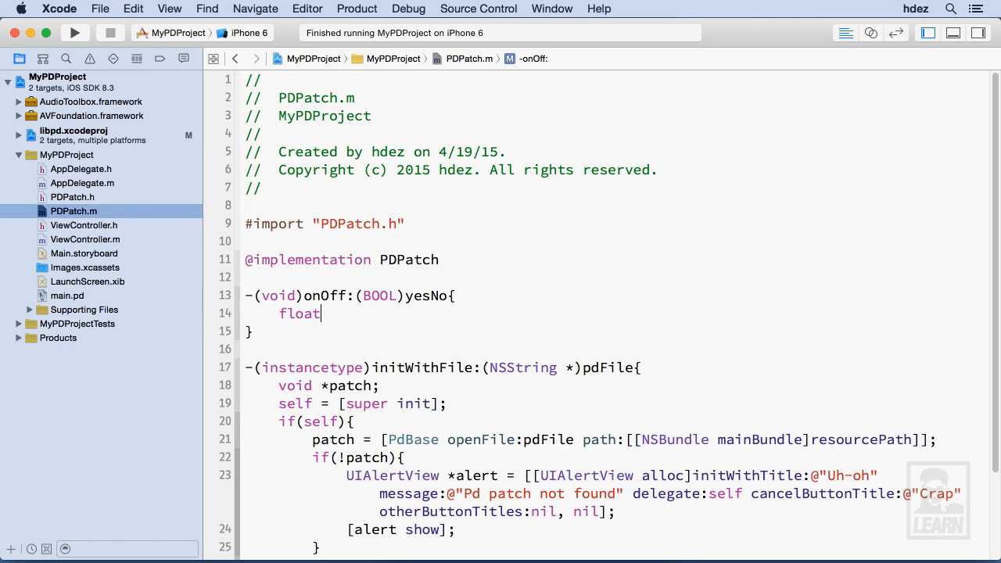
text(yn =)
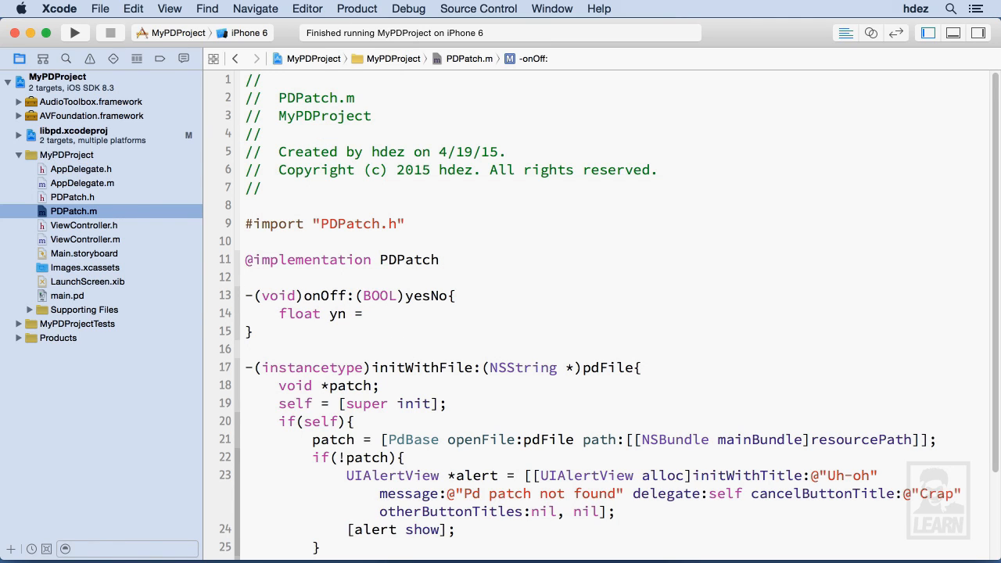
text(())
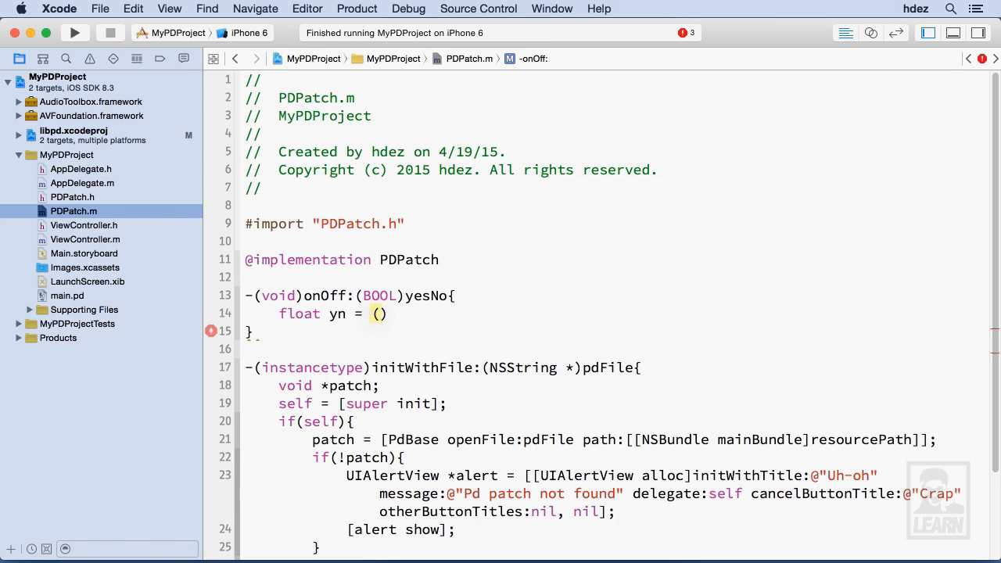
text(float)
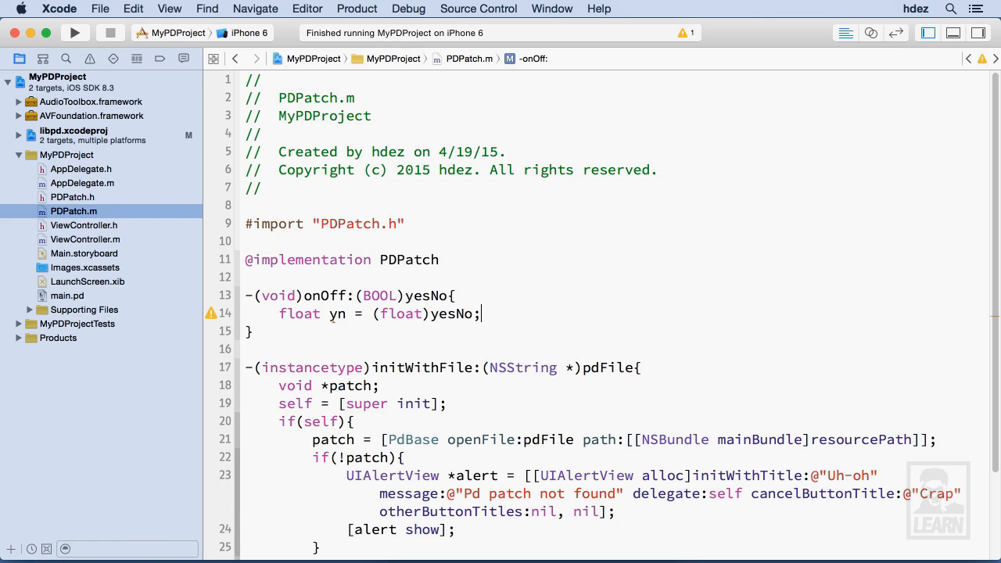
- Send yn with [PdBase sendFloat:yn toReceiver:@"onOff"]; to finish the method
text([)
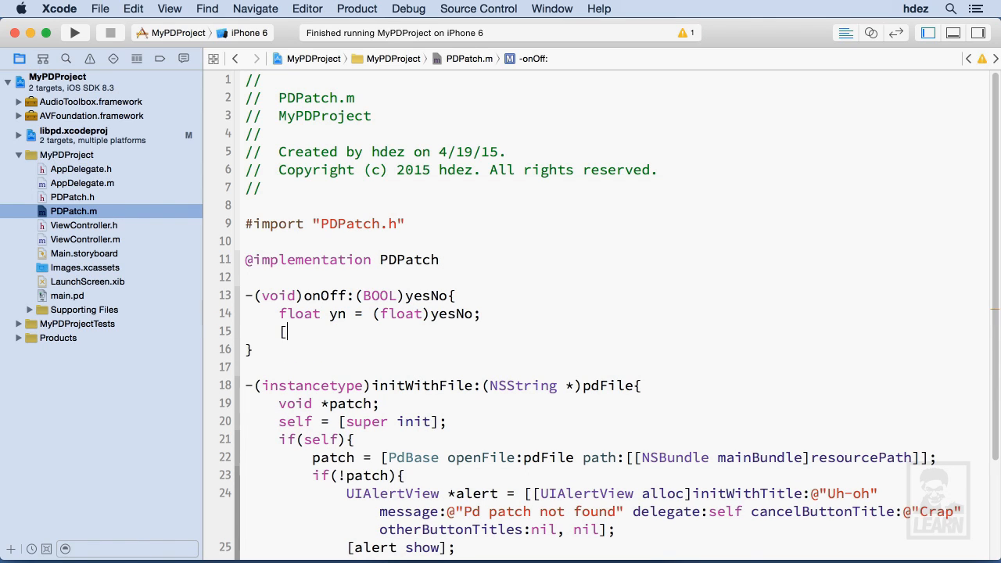
text(];)
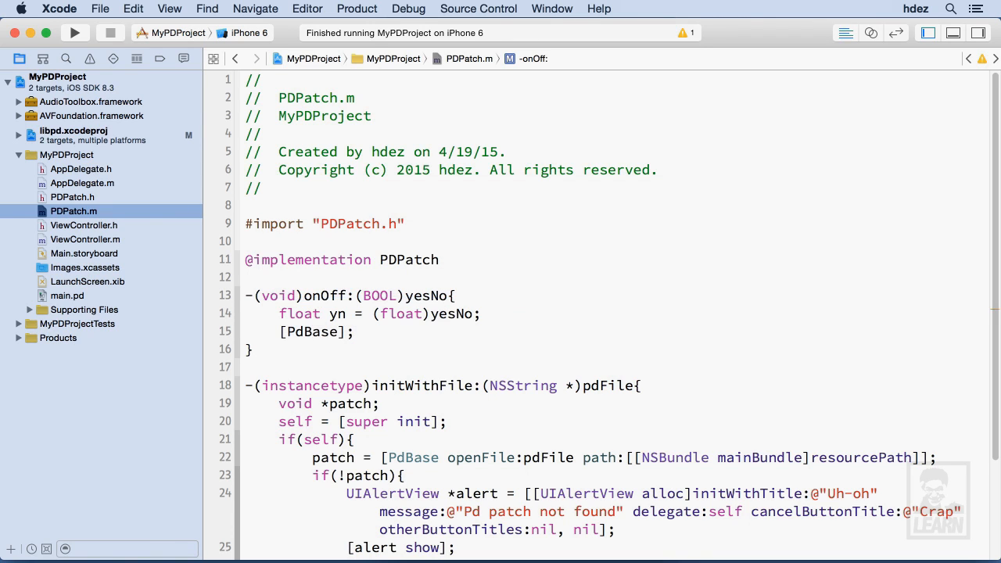
text(se)
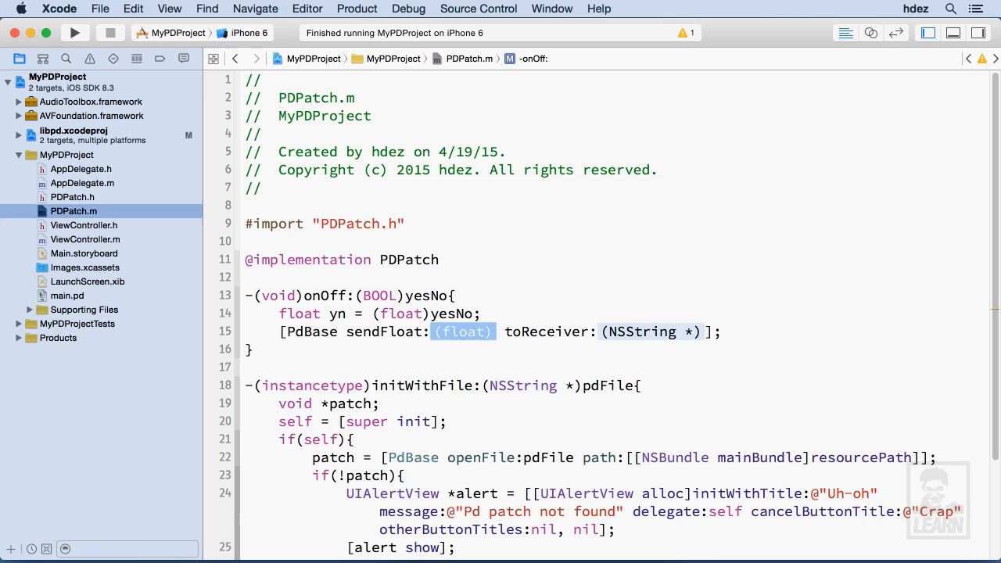
text(yn)
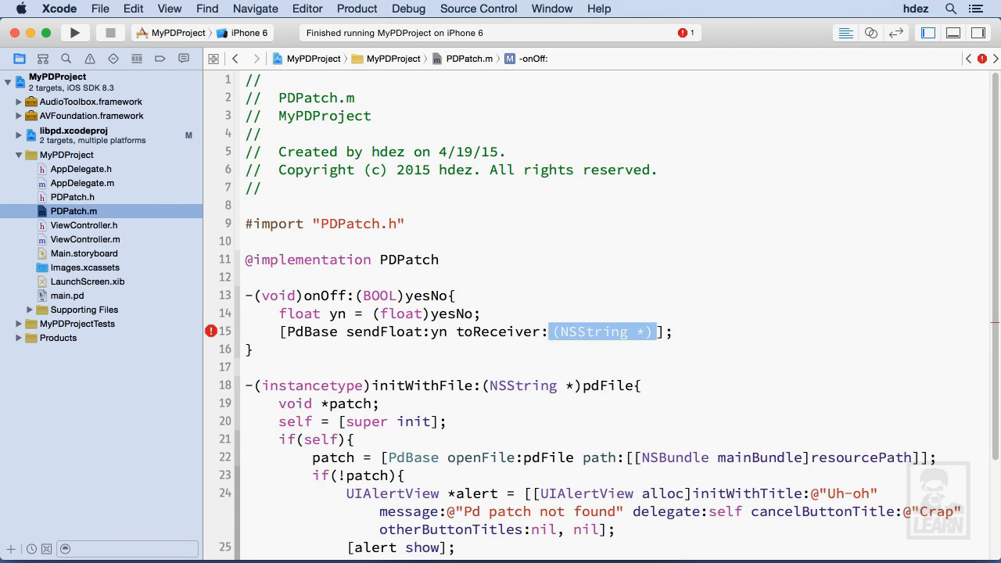
text(@"")
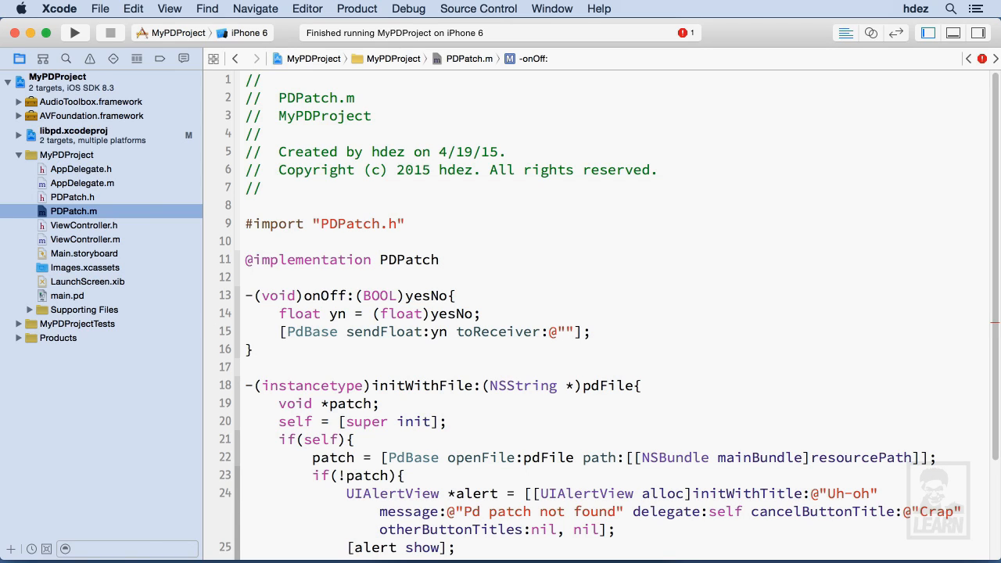
text(onOff)
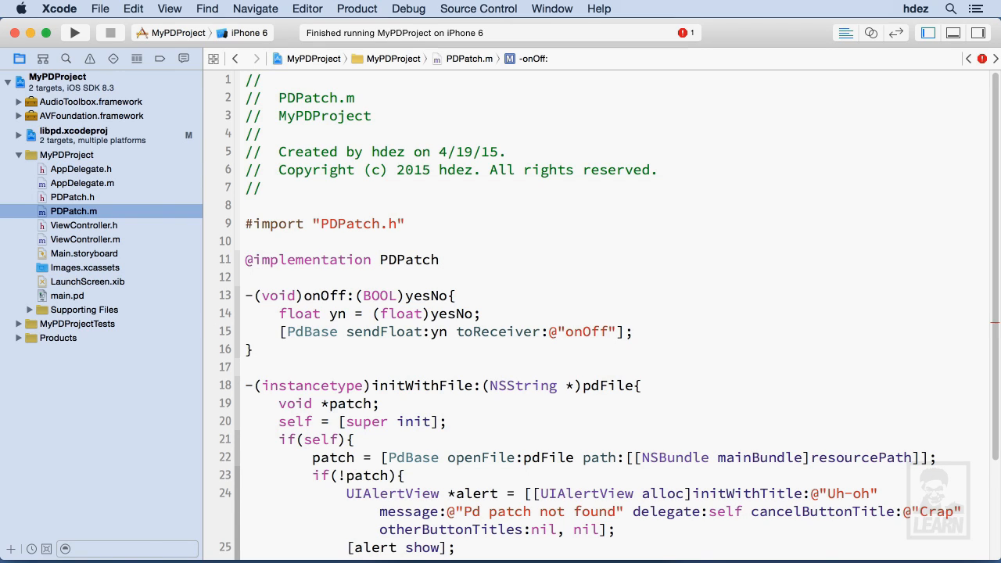
click(604, 332)
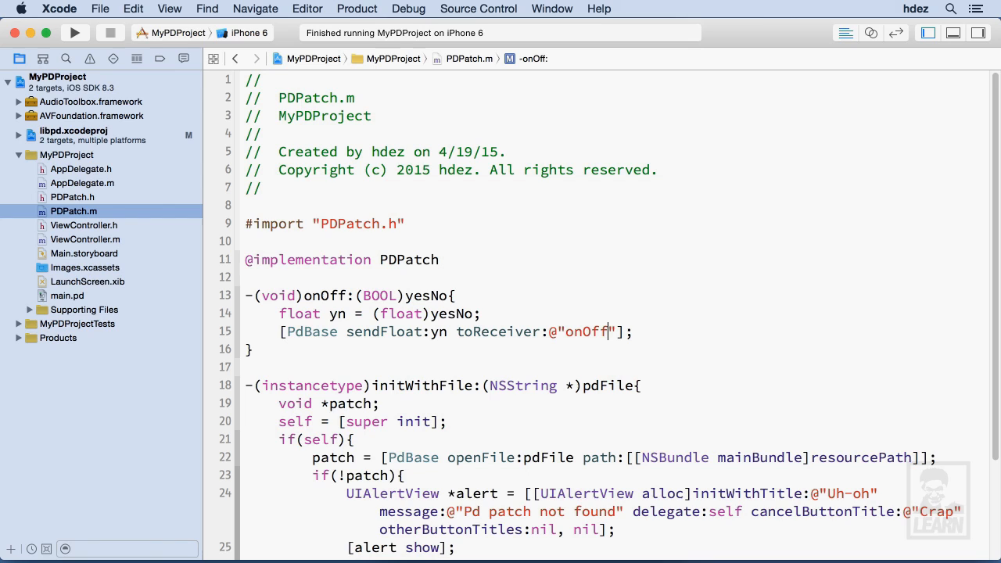
- Replace the Hello NSLog in onSwitchChange: with [self.patch onOff:[sender isOn]];
click(85, 239)
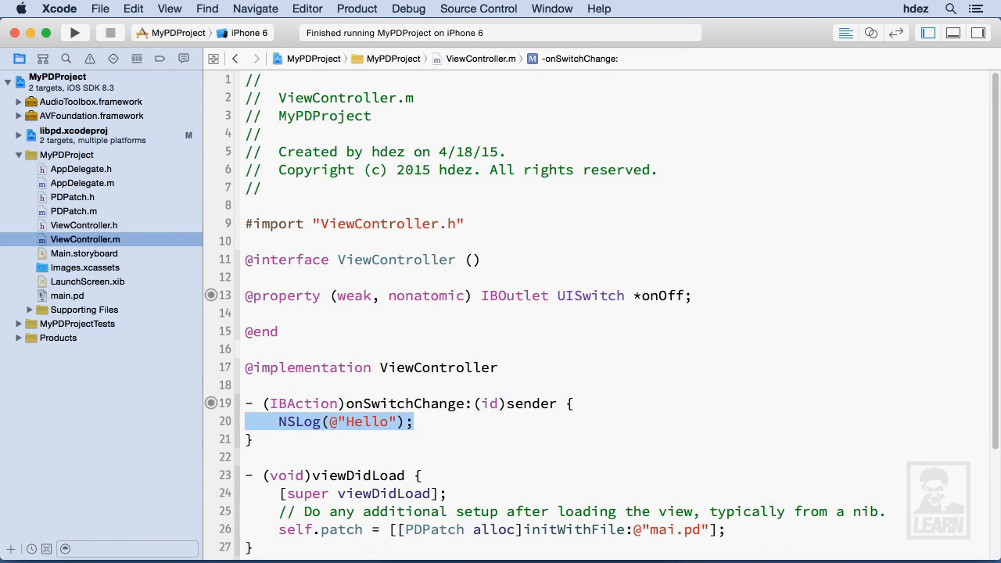
key(Delete)
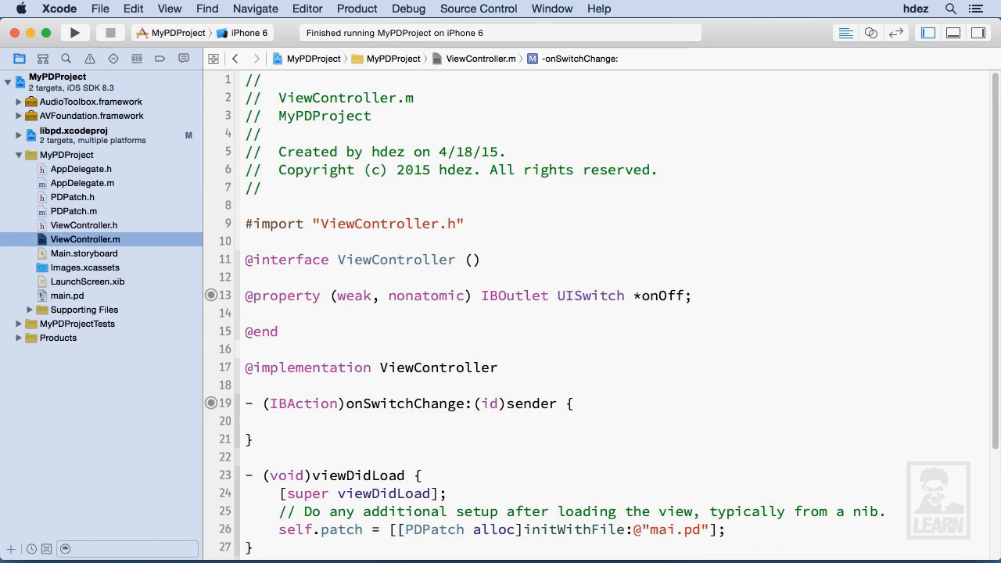
text([])
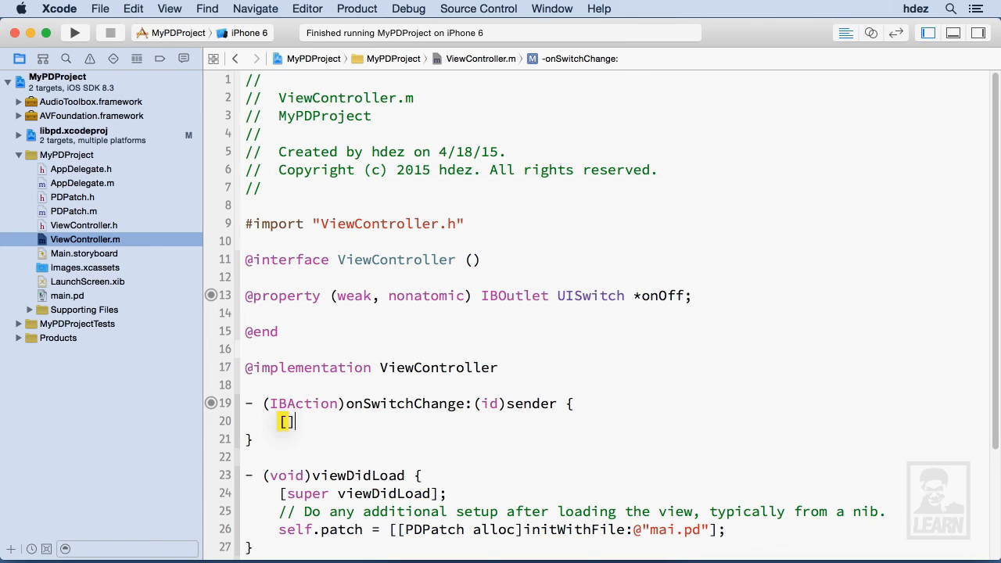
text(self.patch onOff:(BOOL)
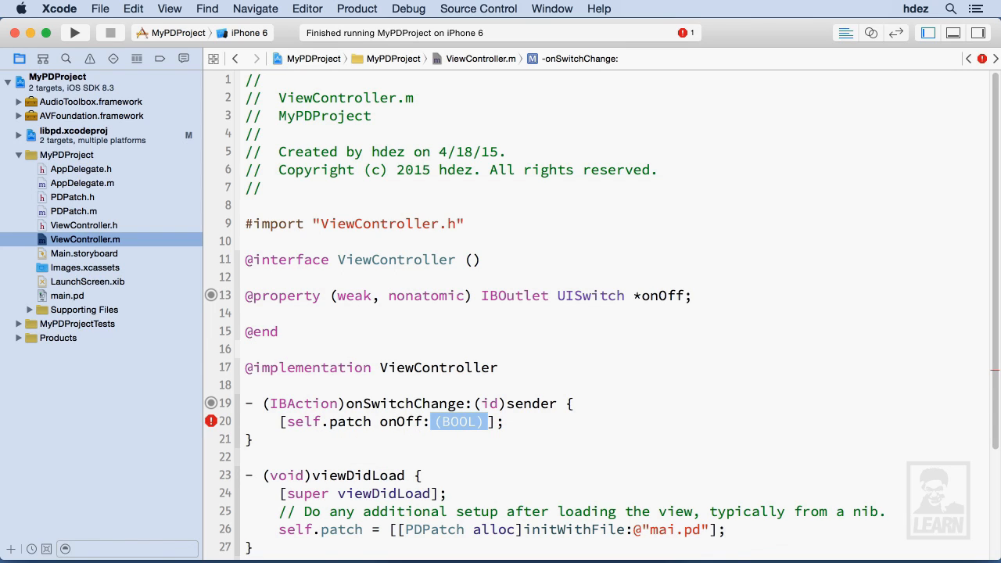
key(Delete)
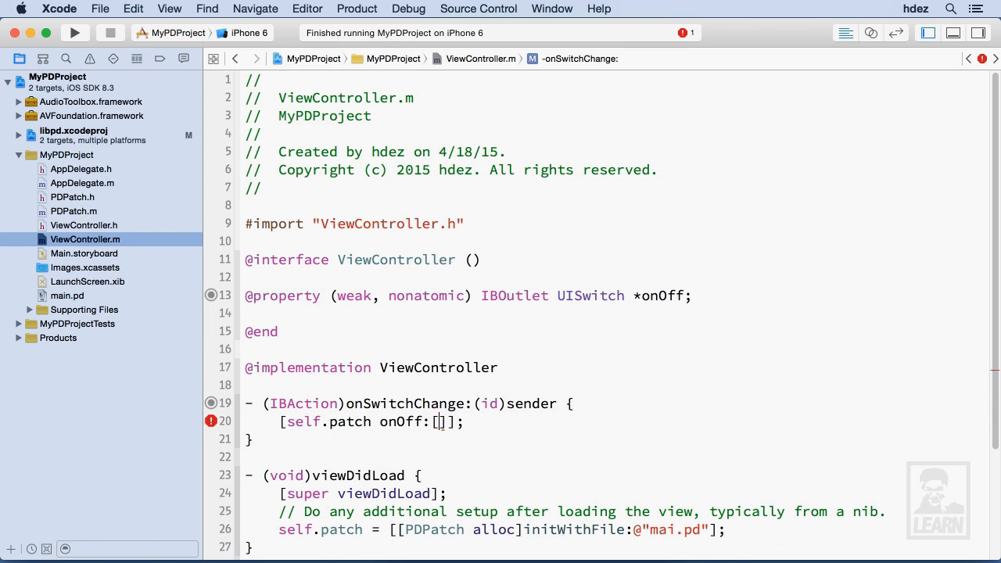
text(sender i)
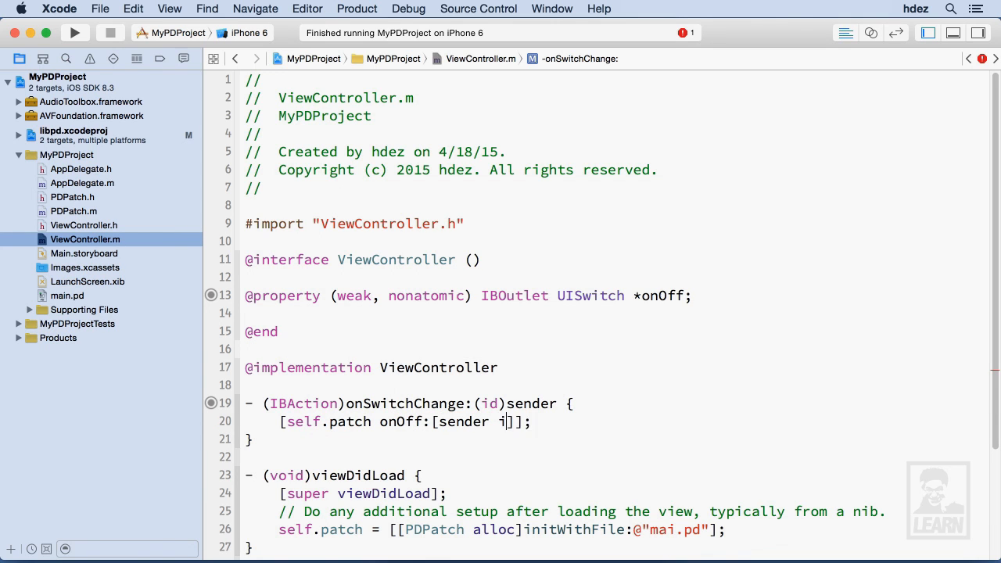
text(sOn)
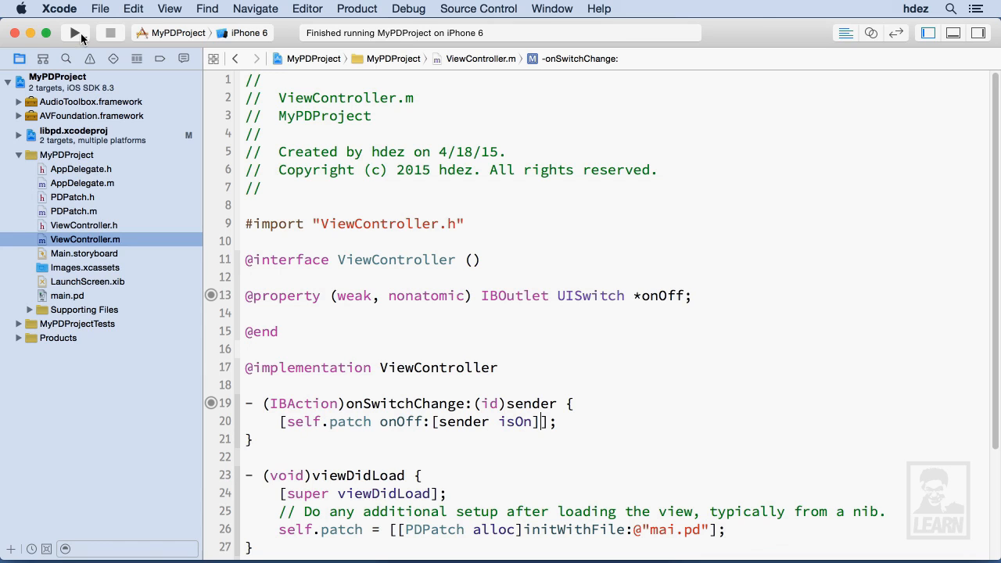
- Run the app, dismiss the mai.pd not found alert, fix viewDidLoad to load main.pd, and stop
click(72, 33)
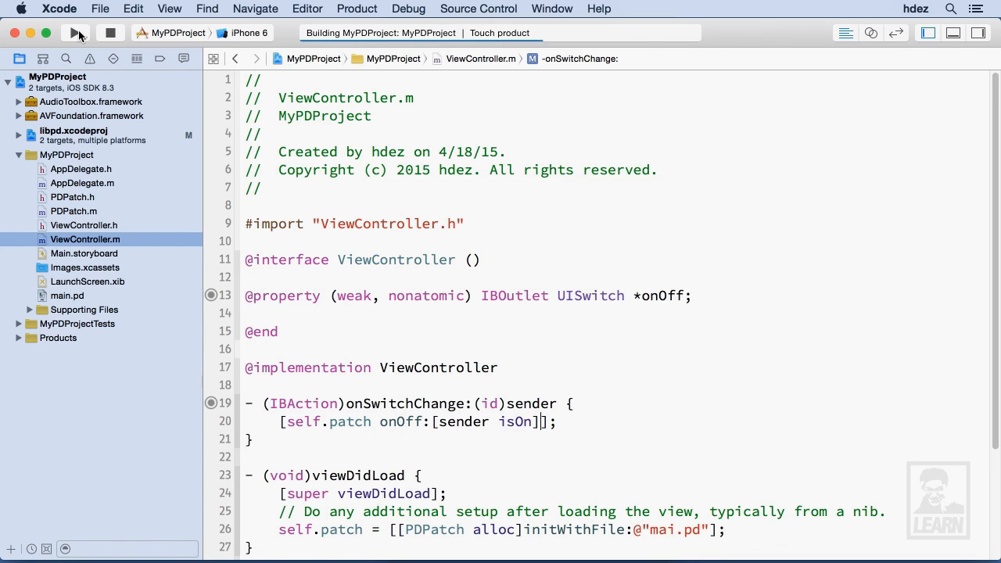
click(75, 33)
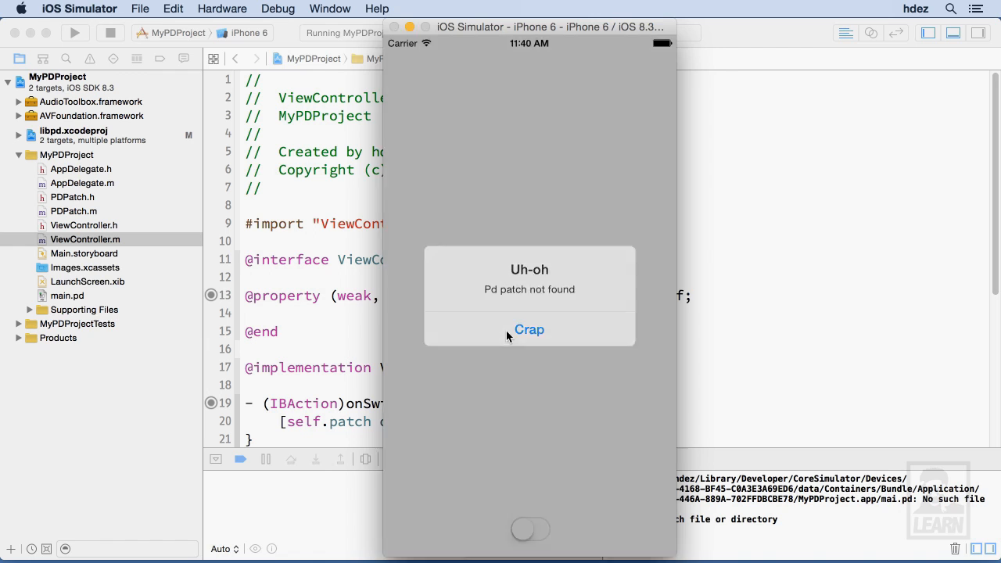
click(529, 329)
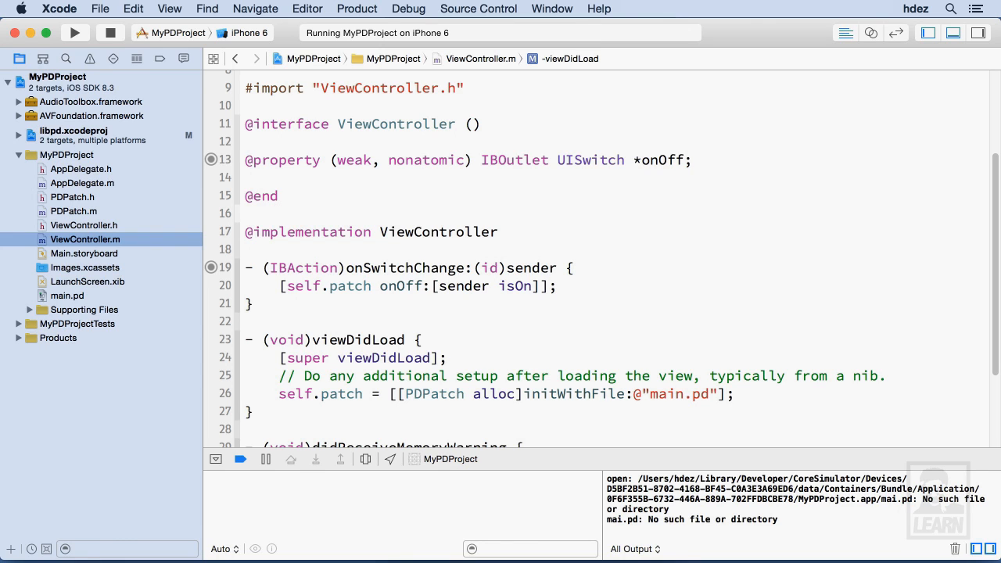
click(953, 33)
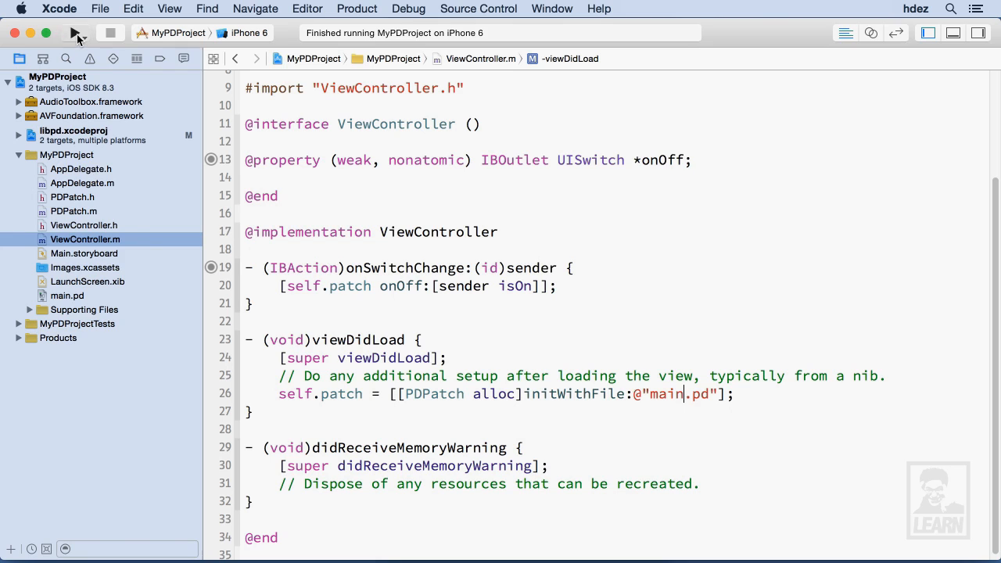
- Rerun the app with no missing-patch alert, then return to the onOff: method in PDPatch.m
click(75, 33)
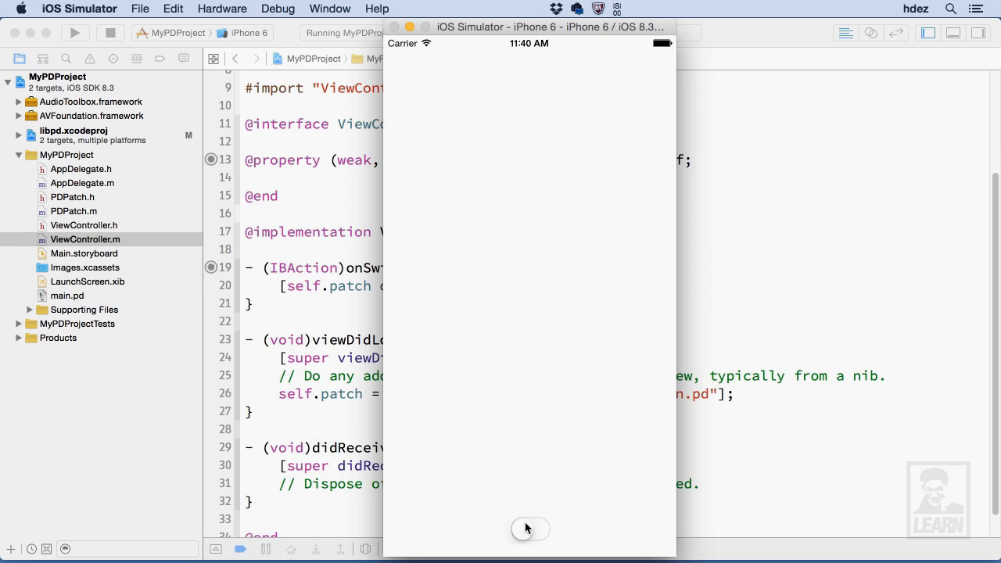
click(529, 529)
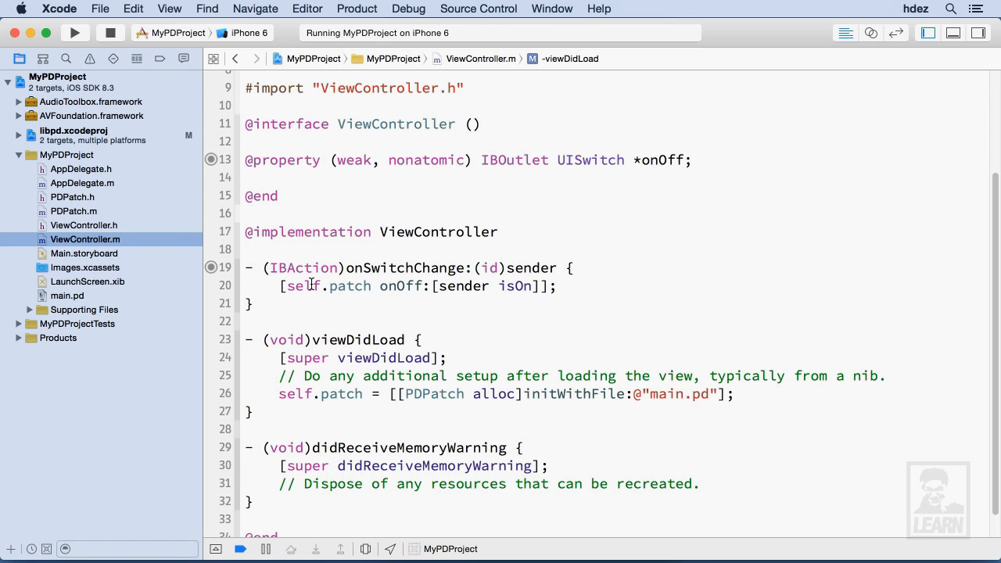
click(685, 394)
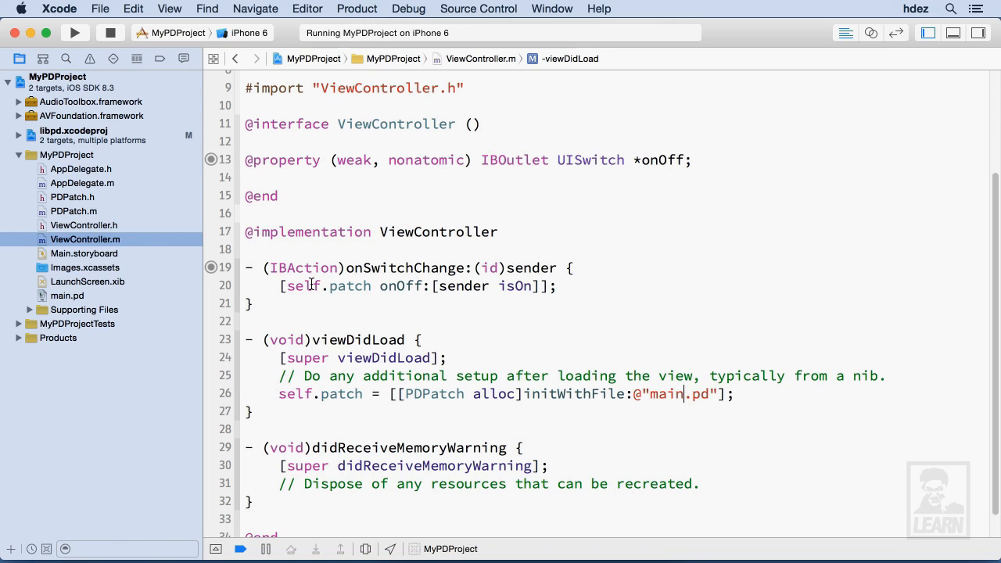
click(74, 212)
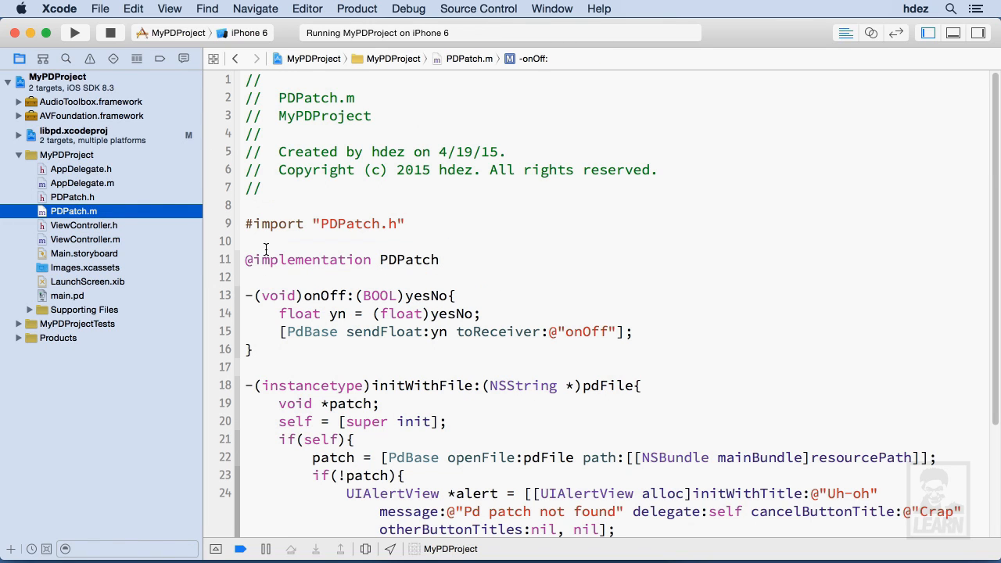
double_click(322, 295)
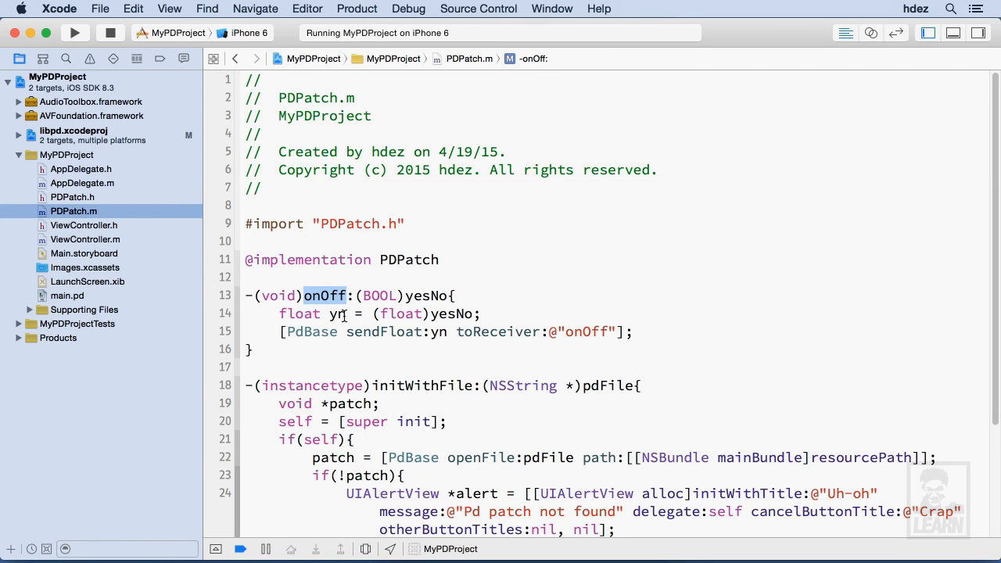